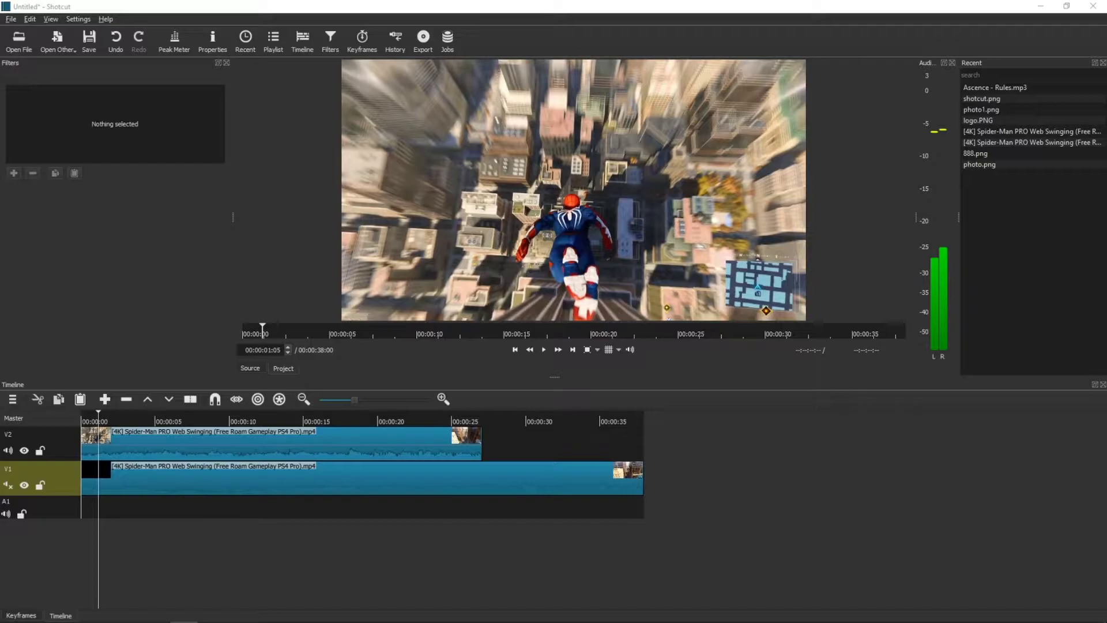
mouse_move(243, 486)
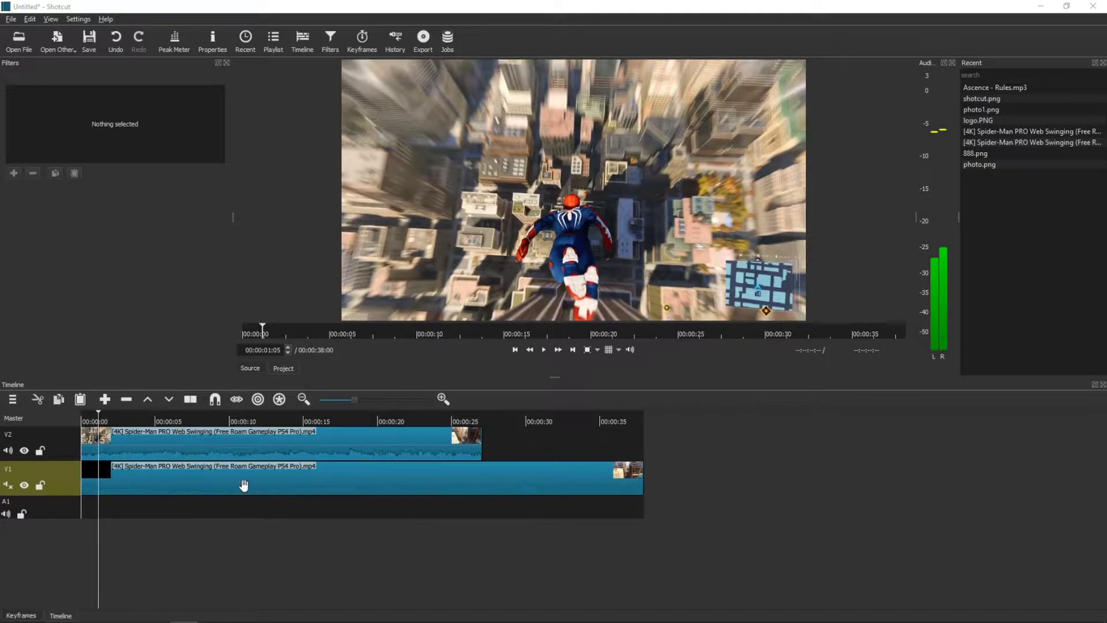
mouse_move(244, 471)
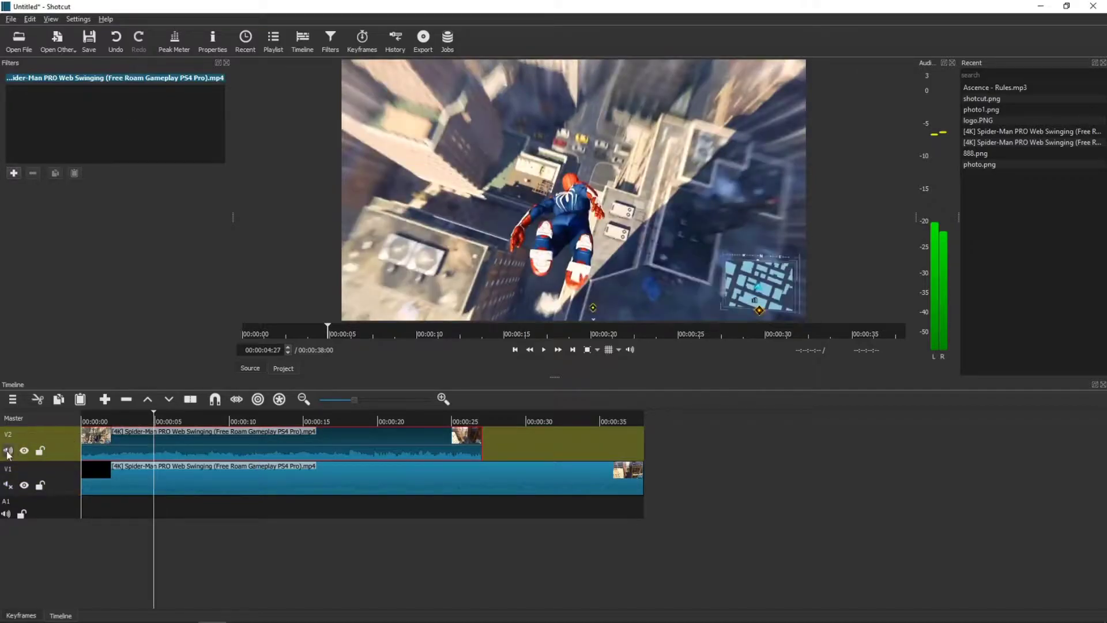
Step: Select the upper Spider-Man clip on track V2 so its empty filter list shows
click(542, 349)
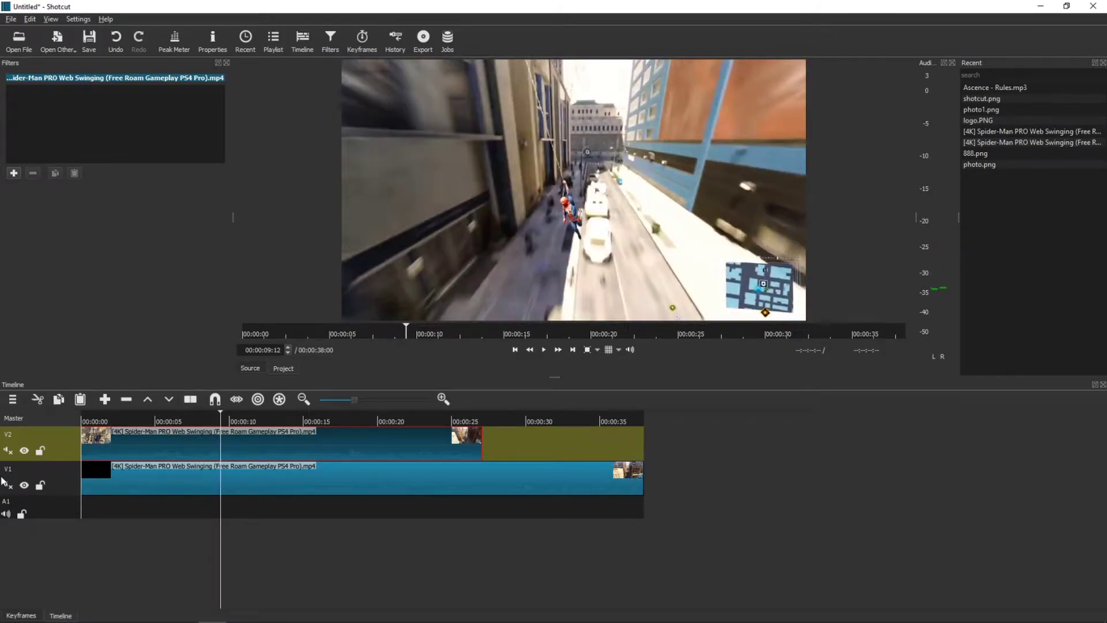
mouse_move(128, 131)
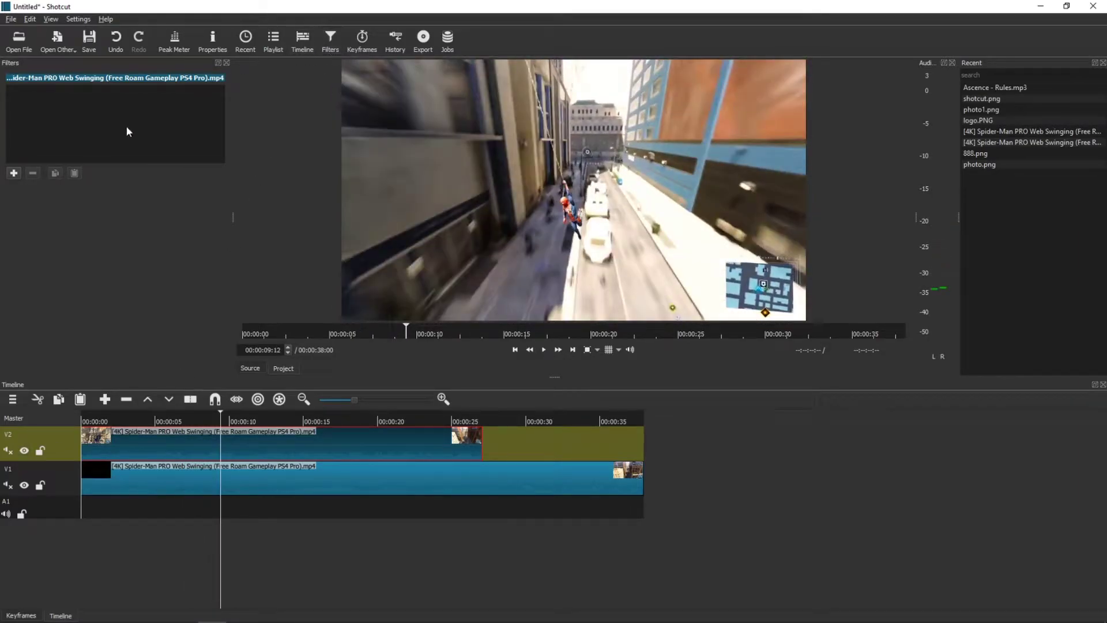
Step: Add a Crop: Rectangle filter, found by searching 'crop', to the upper clip
click(13, 173)
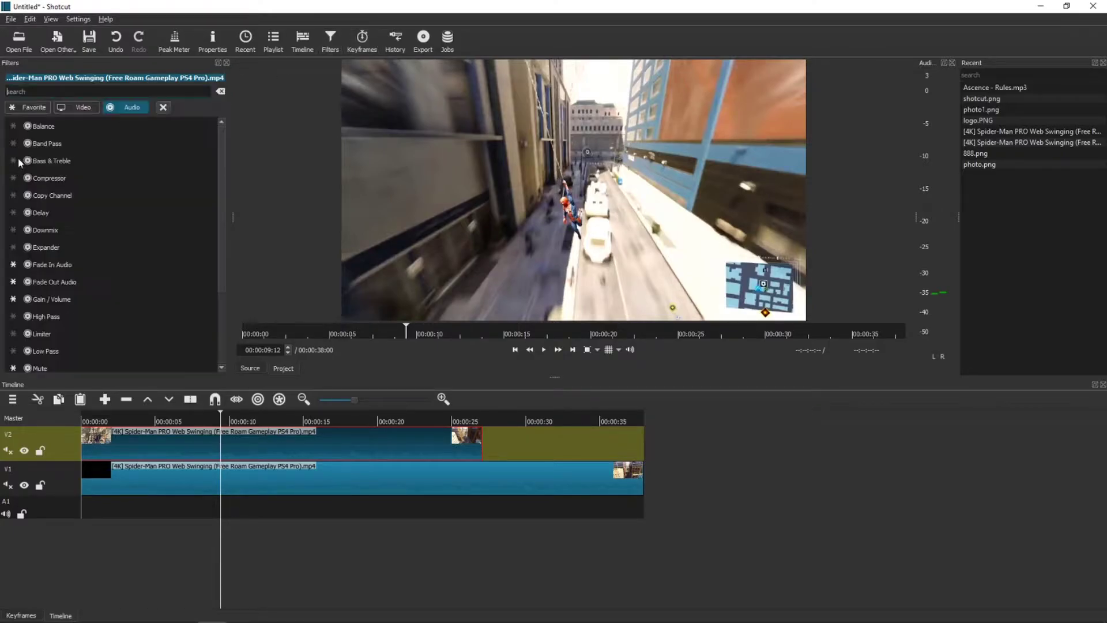
text(crop)
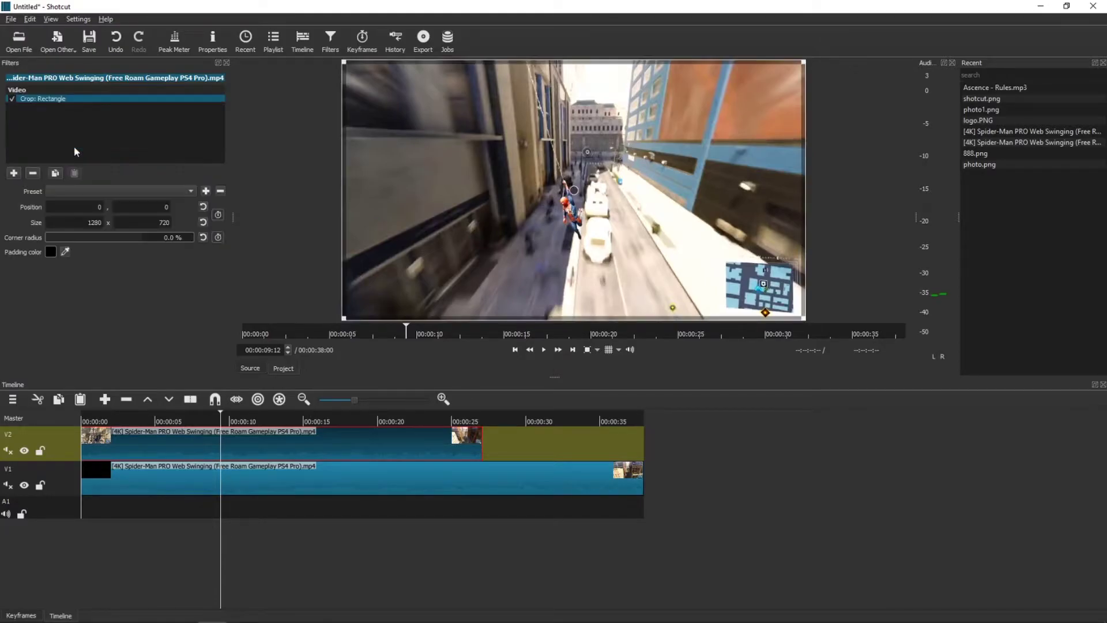
mouse_move(341, 320)
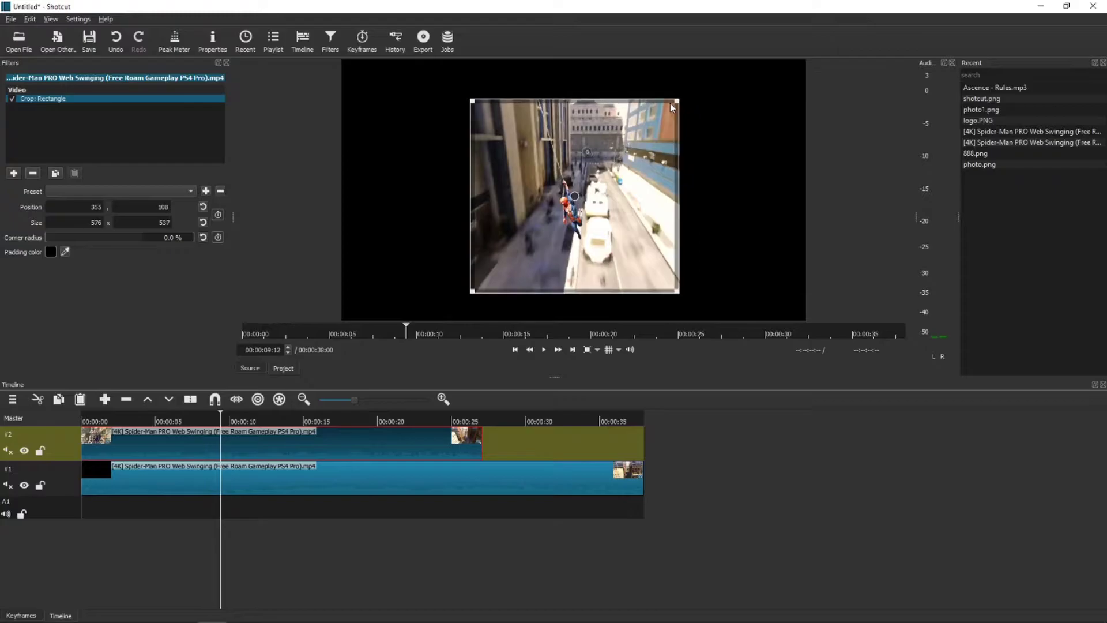
Step: Make the crop padding fully transparent (alpha 0) so the lower clip shows around the inset
click(543, 348)
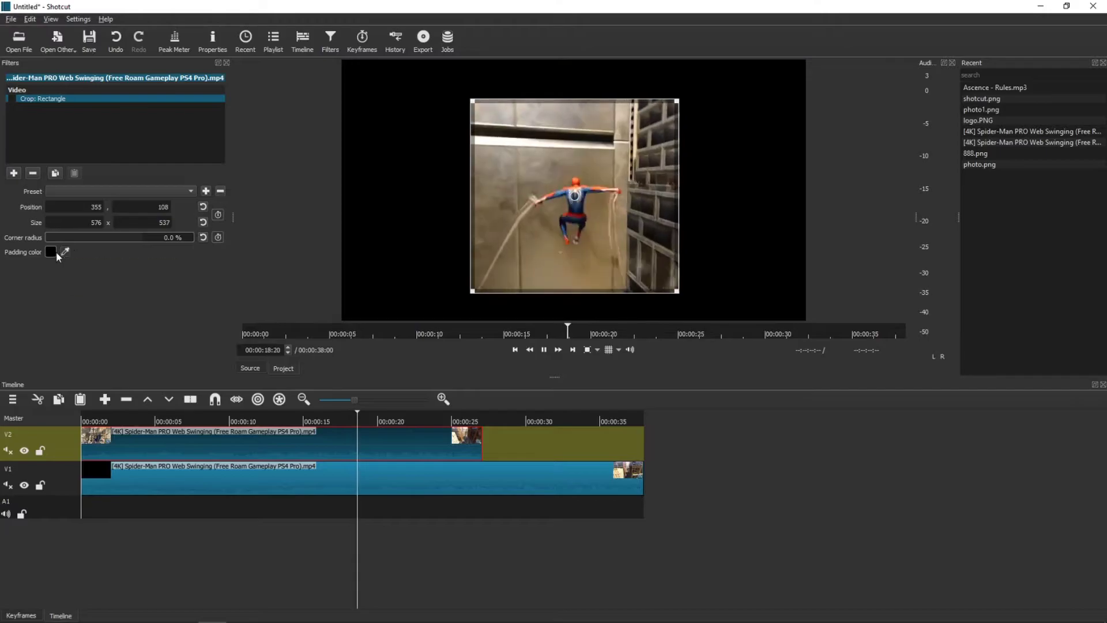
click(50, 253)
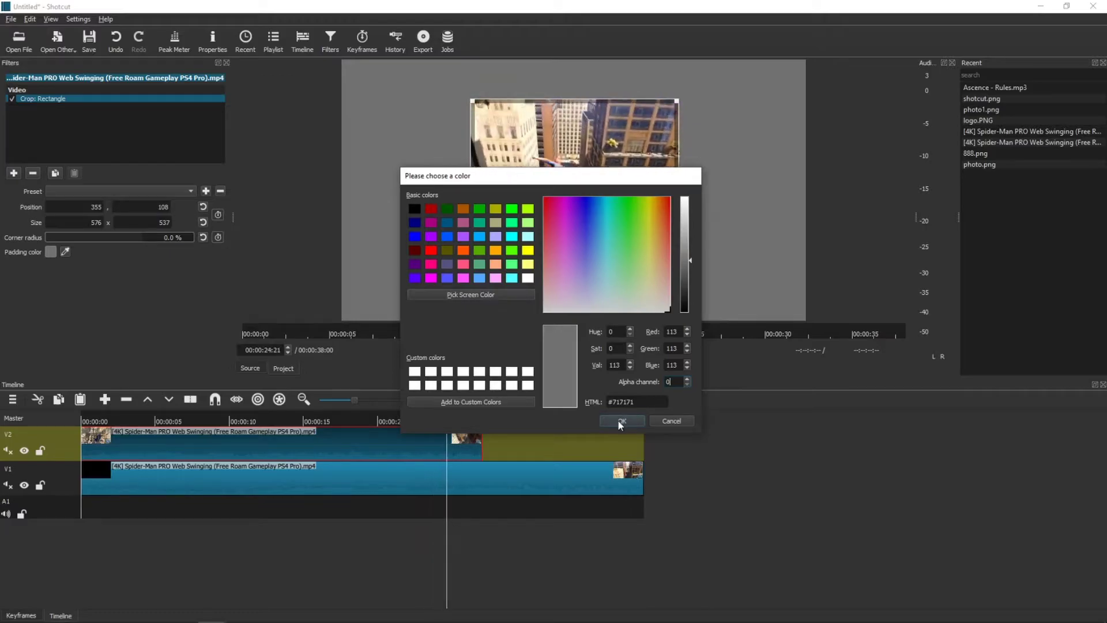
click(620, 421)
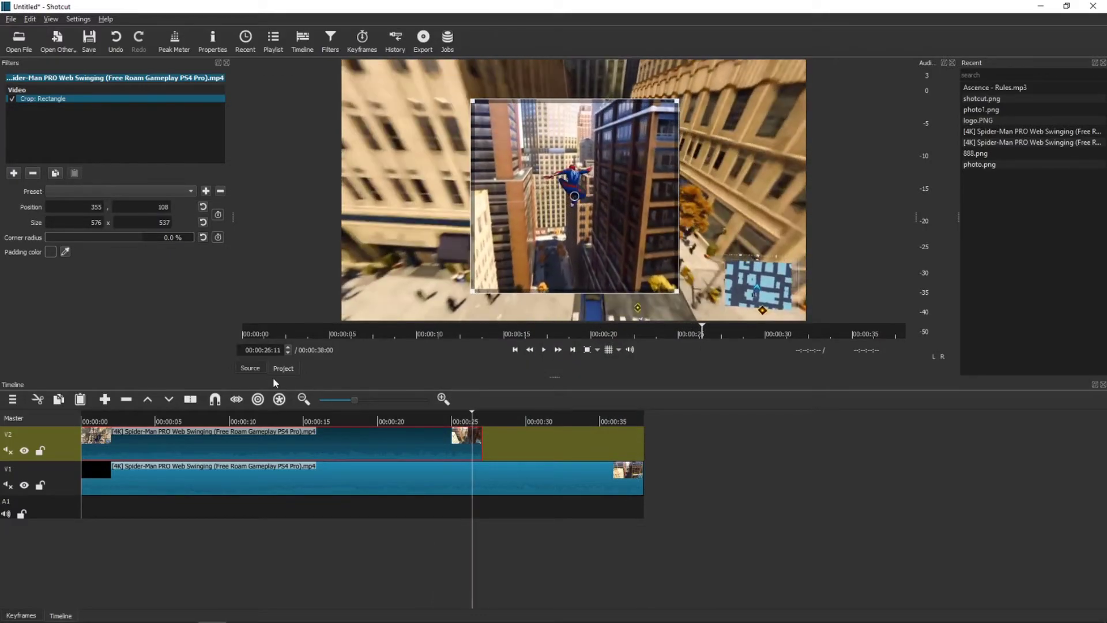
click(543, 349)
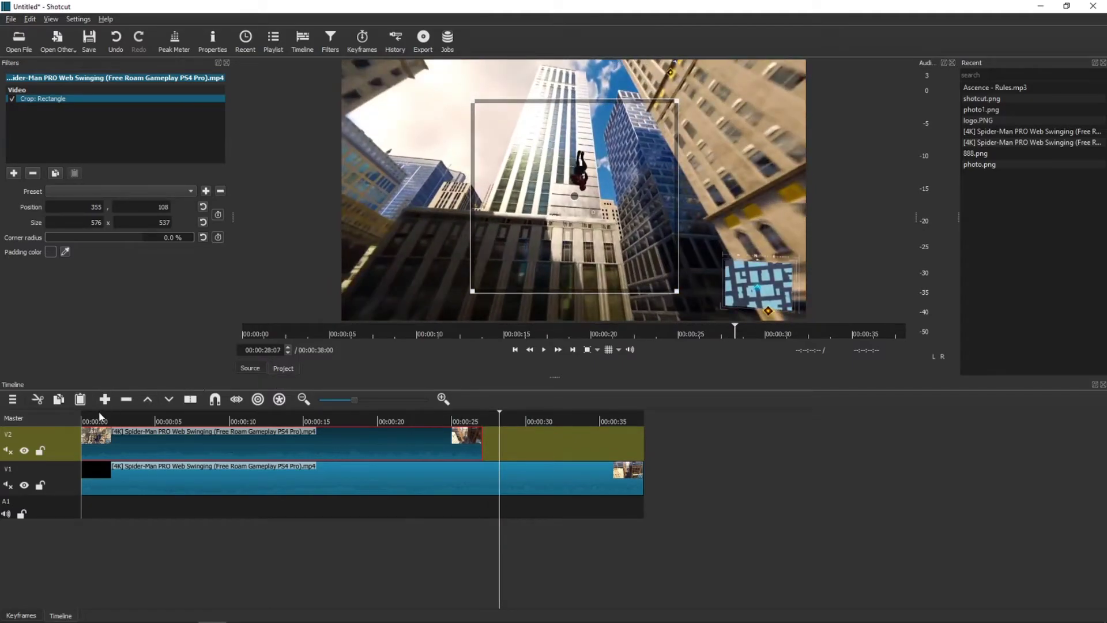
Step: Add a Size and Position filter, found by searching 'size', beneath the crop
click(543, 349)
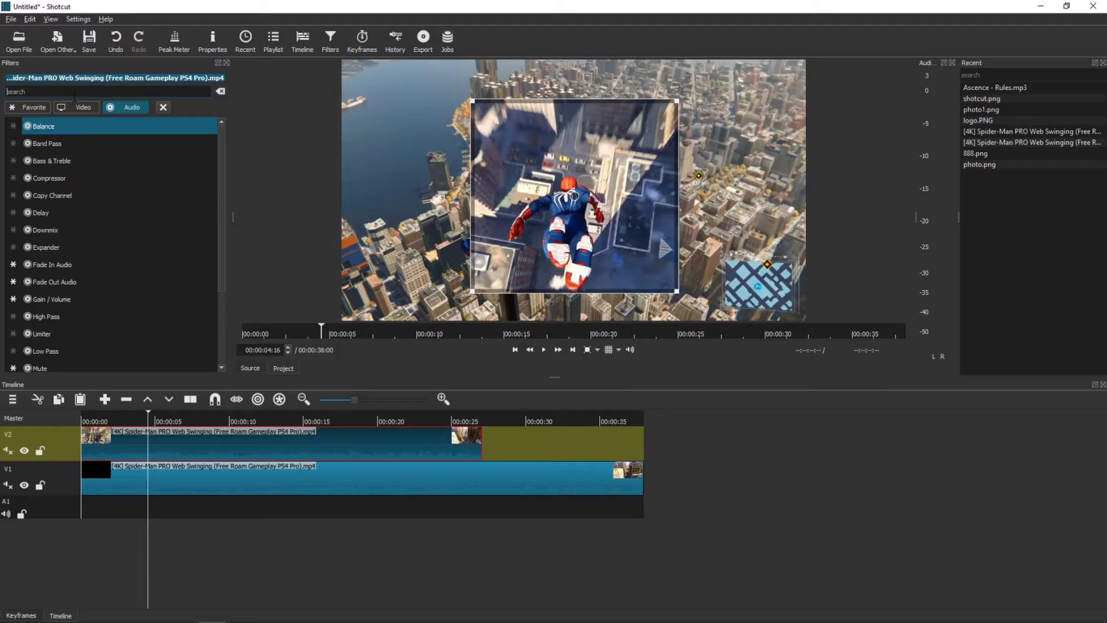
mouse_move(83, 107)
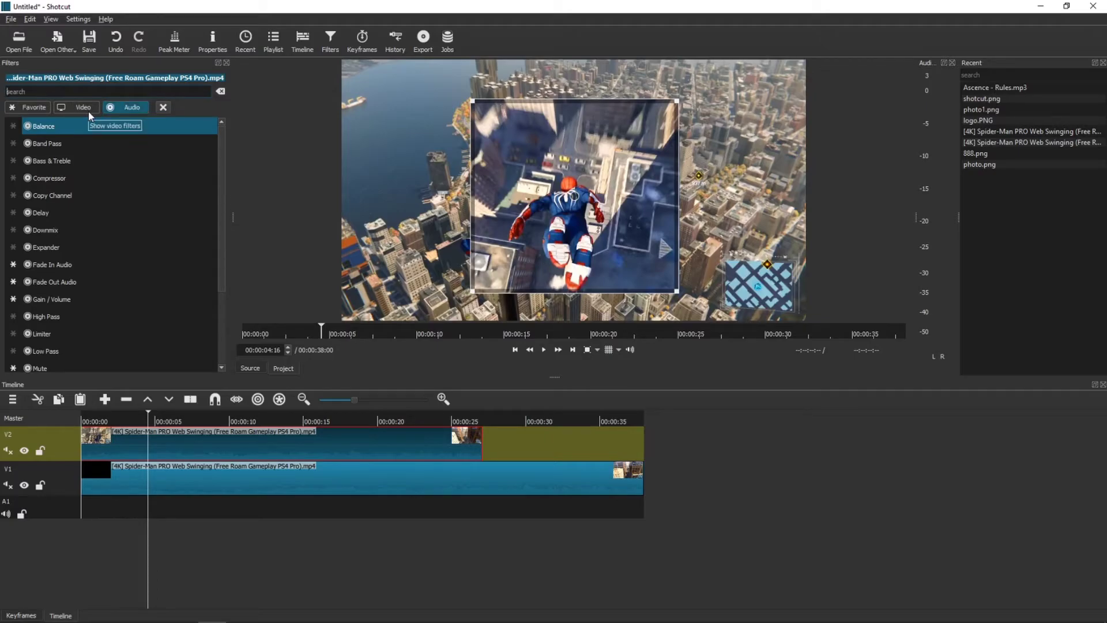
text(size)
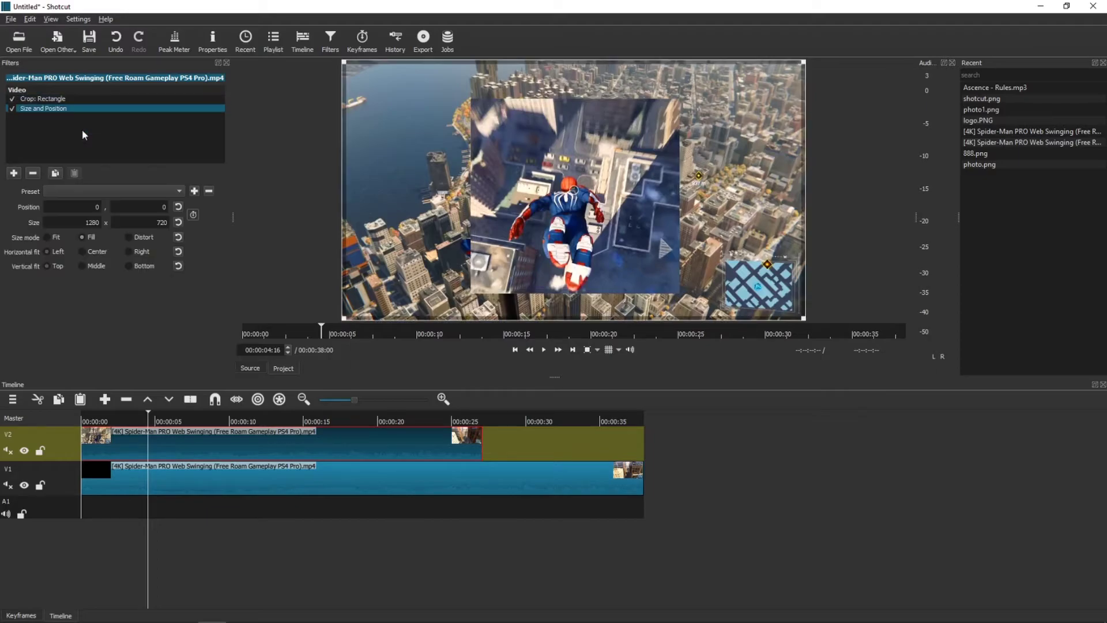
mouse_move(539, 189)
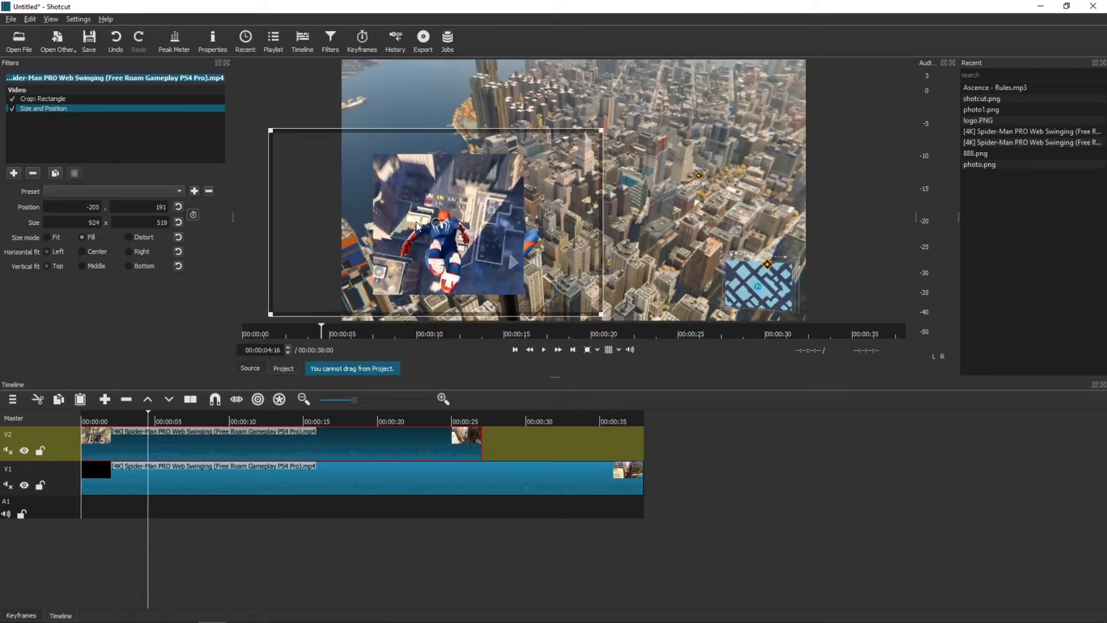
Step: Move the resized clip to the right side at 617, 199 and check both clips' filters
drag(439, 219, 409, 141)
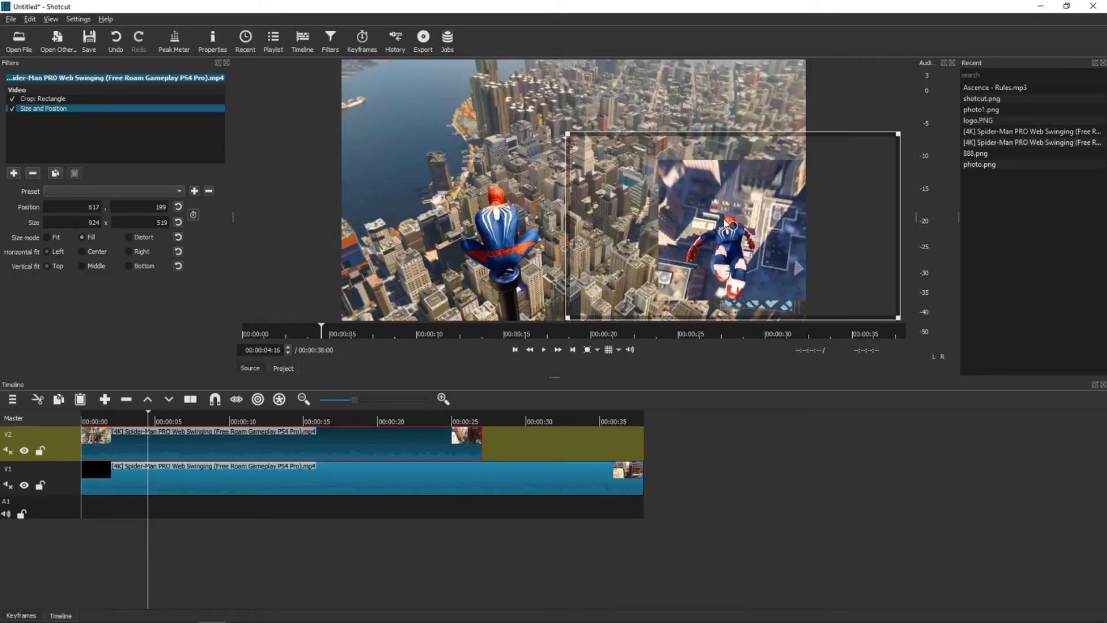
click(543, 350)
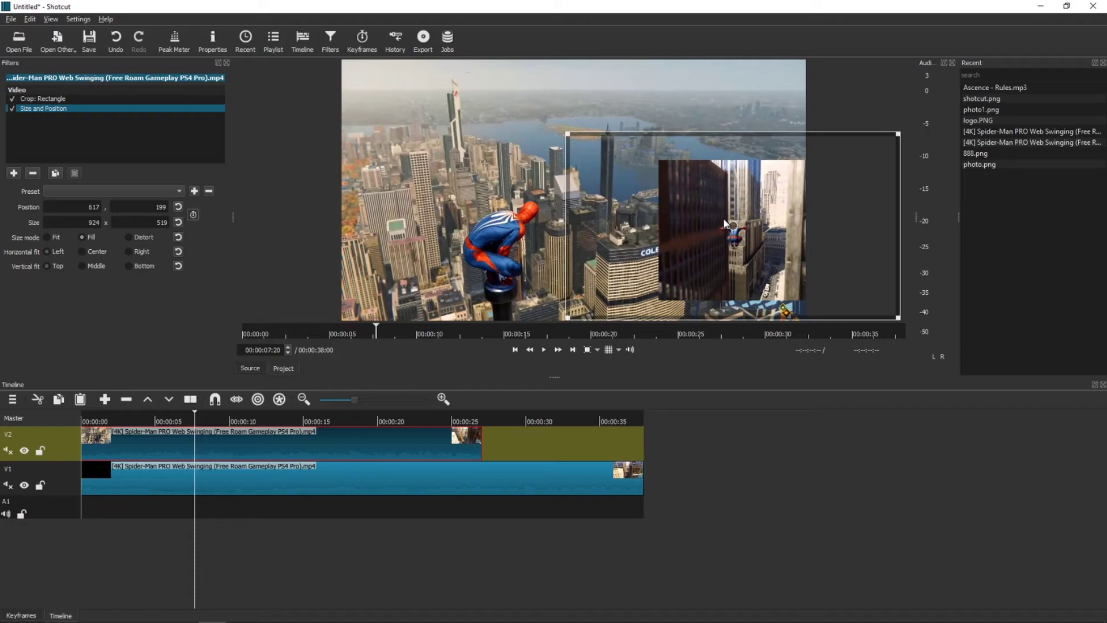
click(396, 479)
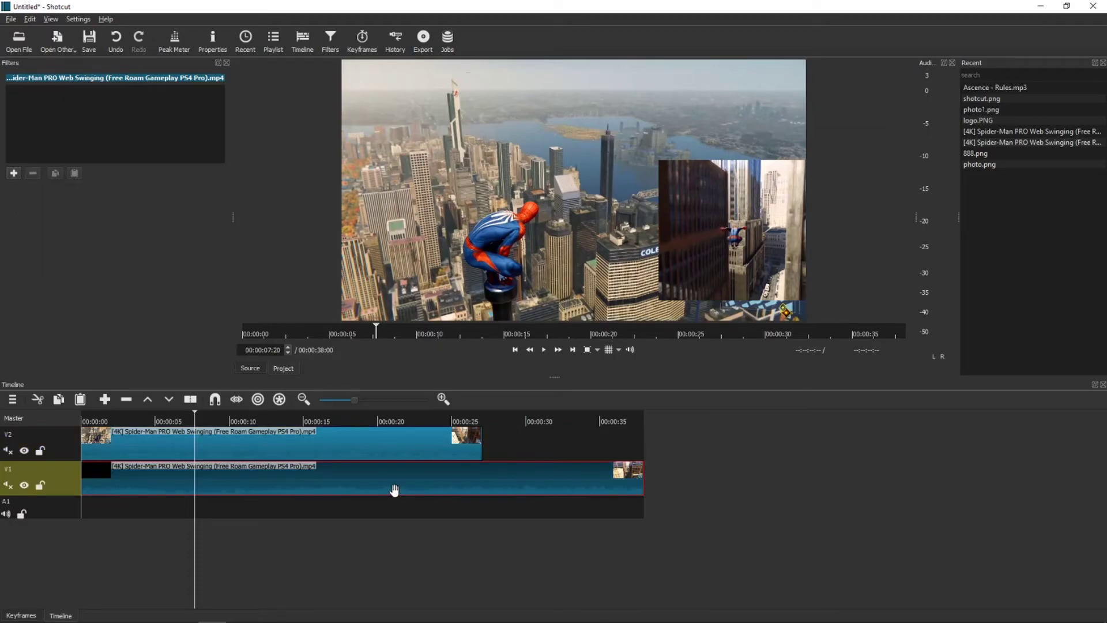
click(281, 439)
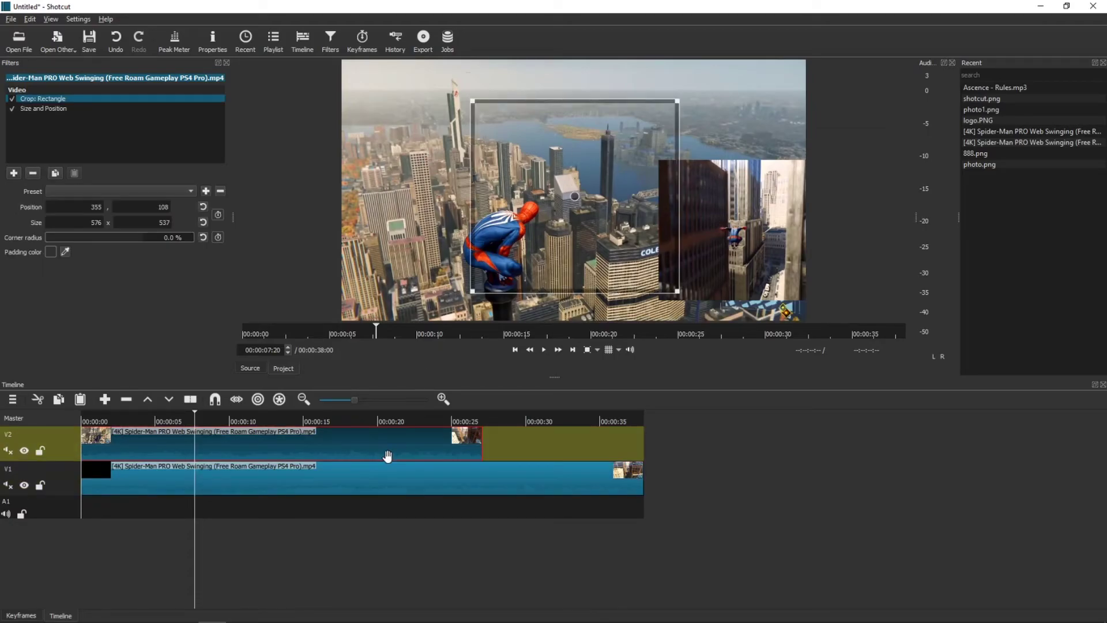